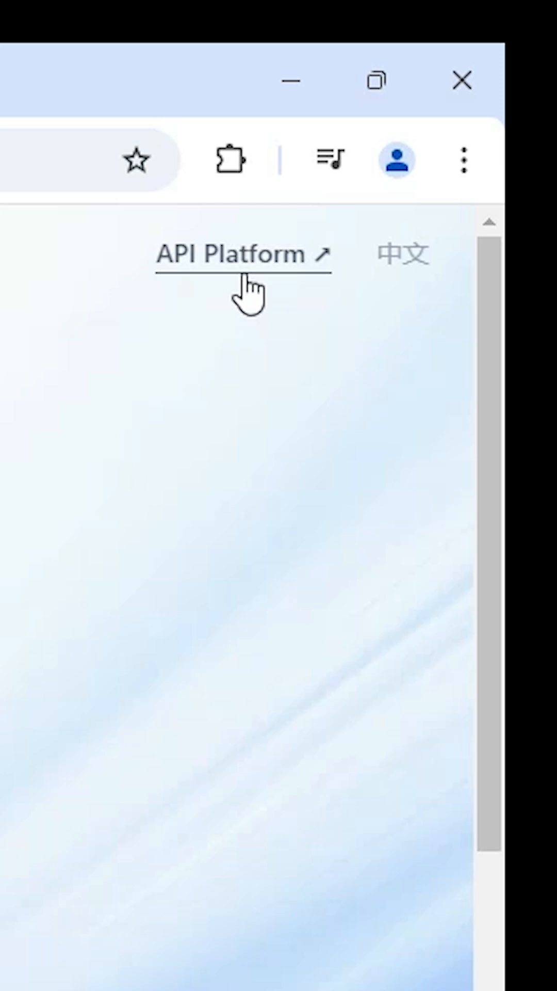
pyautogui.moveTo(184, 288)
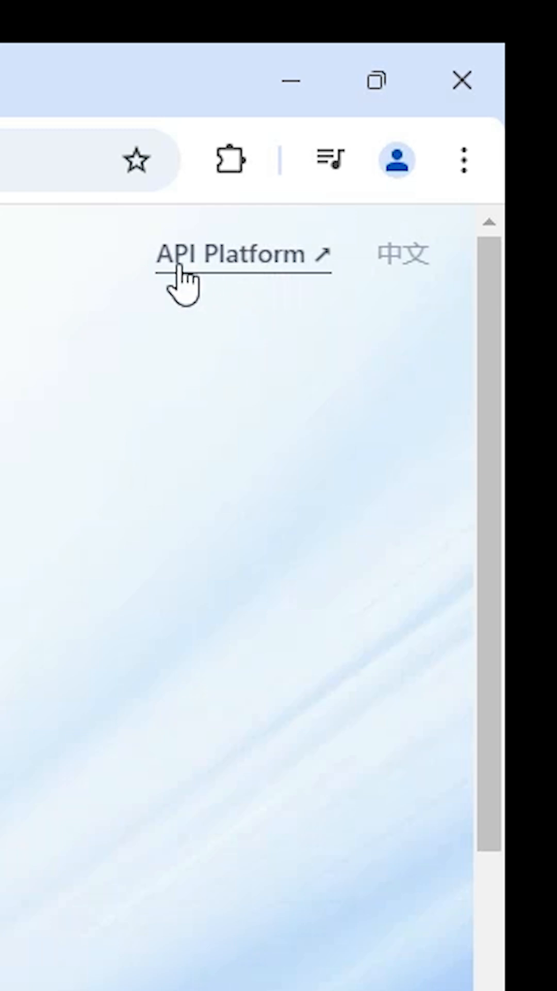
# Go to the DeepSeek API Platform from the home page's top-right link.
pyautogui.click(234, 253)
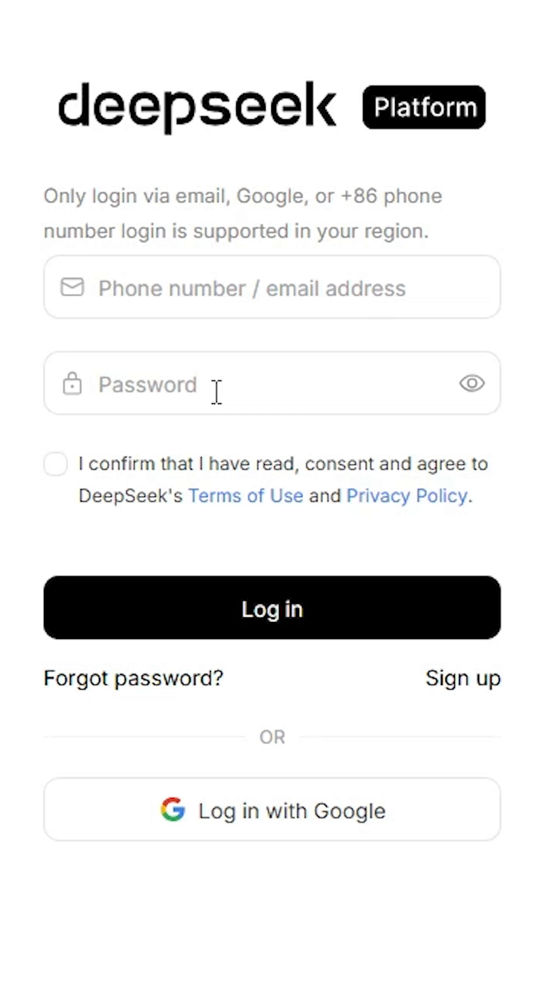
pyautogui.moveTo(216, 564)
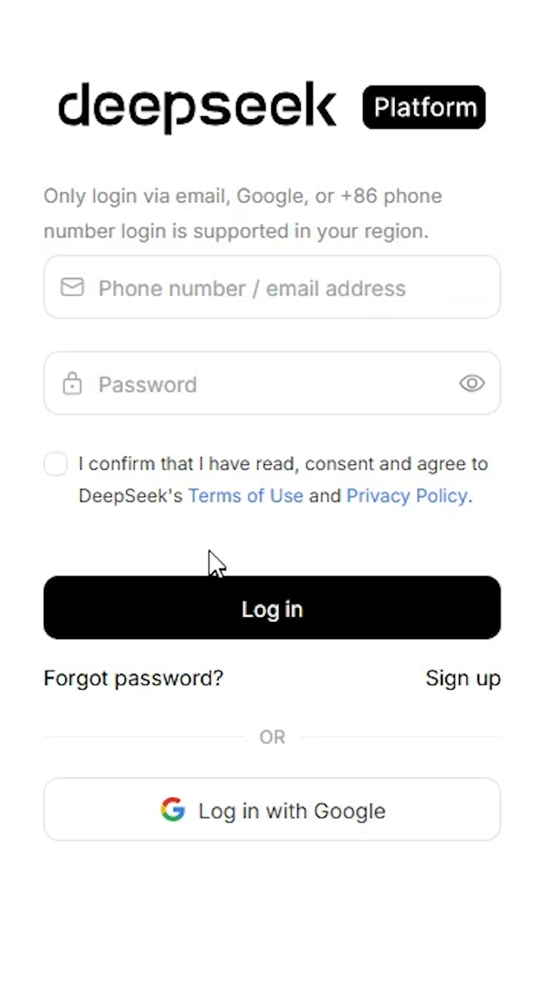
# Scroll down the login form toward the Google sign-in option.
pyautogui.scroll(-3)
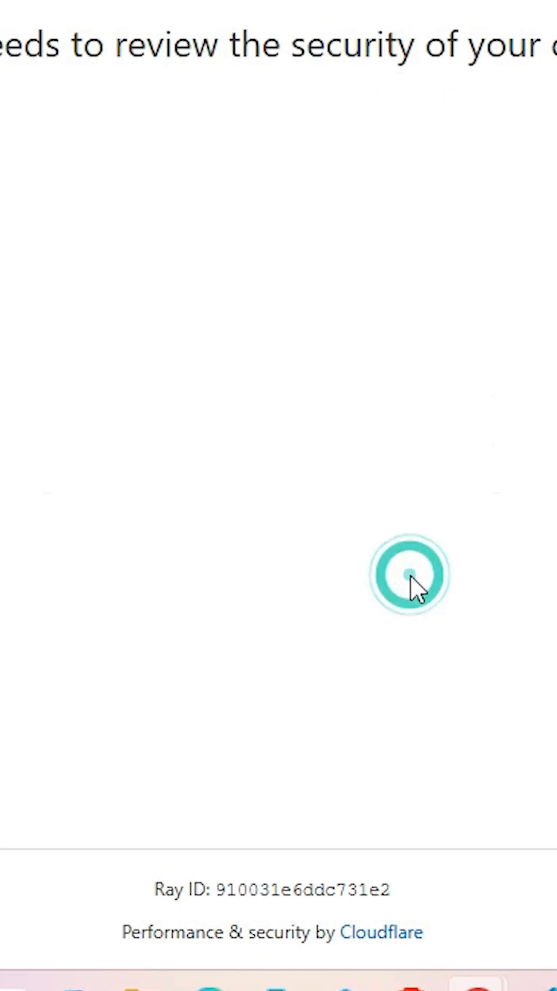
# Pass the Cloudflare check and confirm signing in to DeepSeek with the Google account.
pyautogui.click(410, 574)
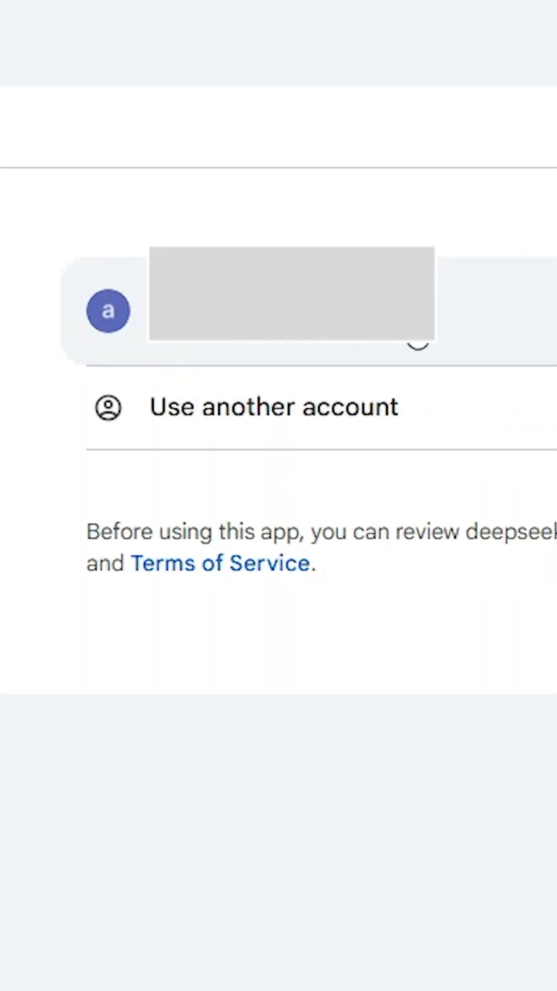
pyautogui.moveTo(452, 436)
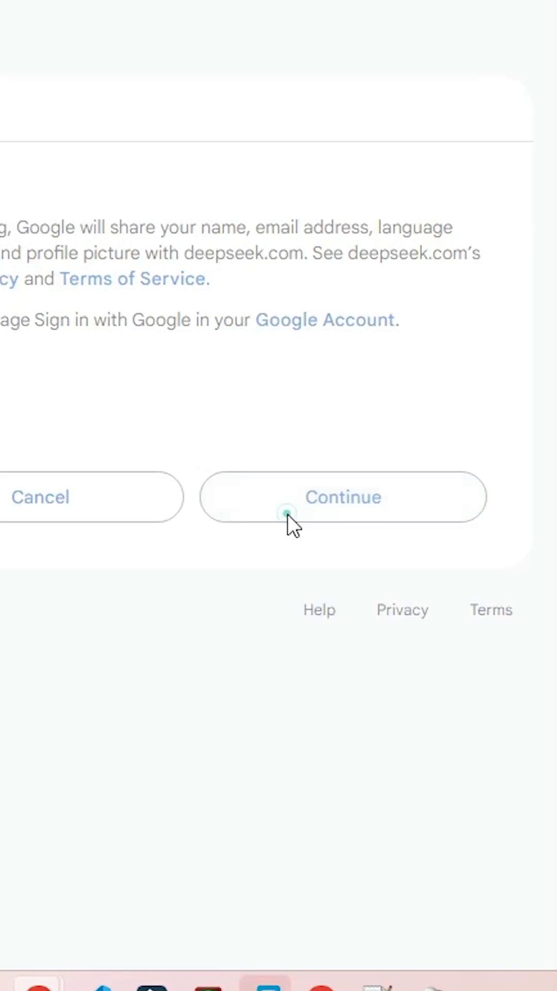
pyautogui.click(343, 497)
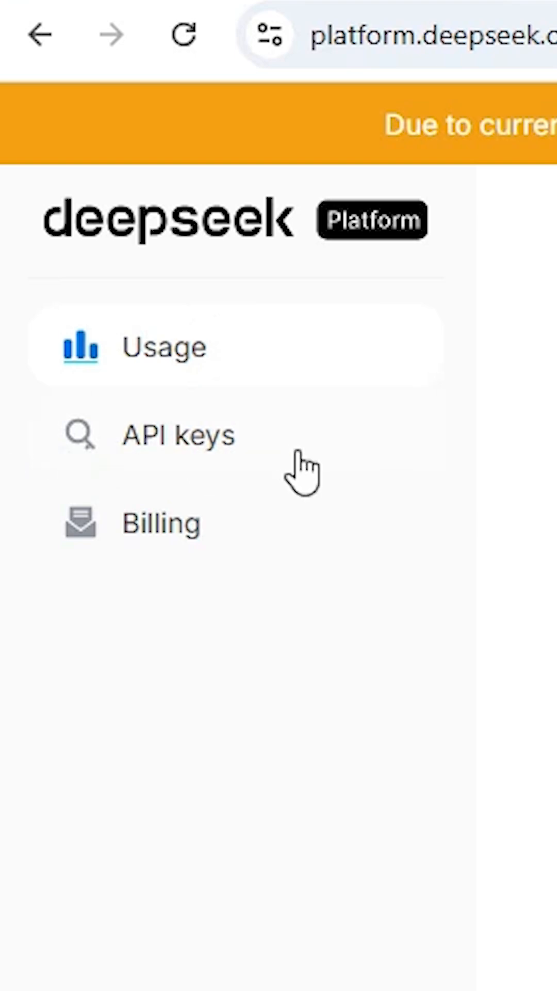
pyautogui.moveTo(220, 443)
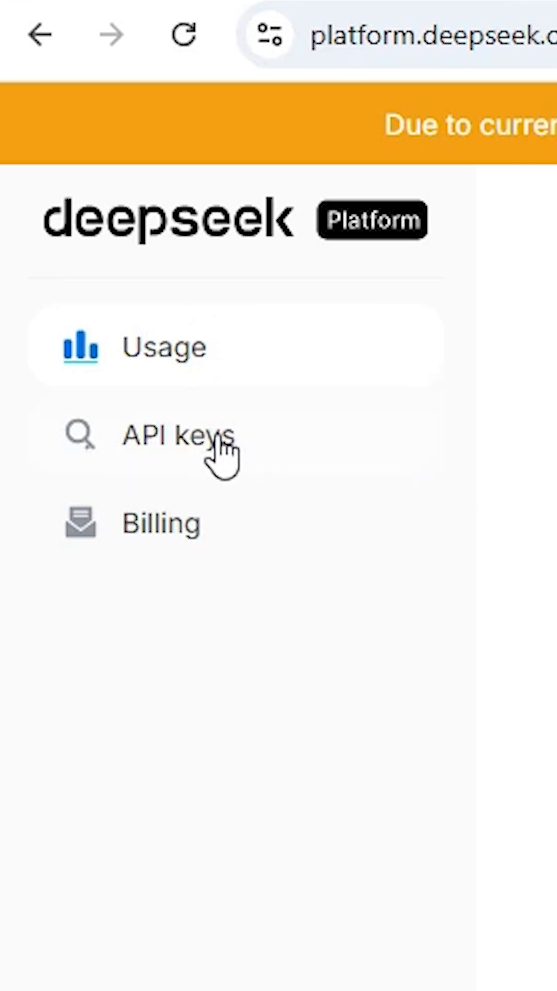
# Go to the API keys page and start creating a new API key.
pyautogui.click(179, 436)
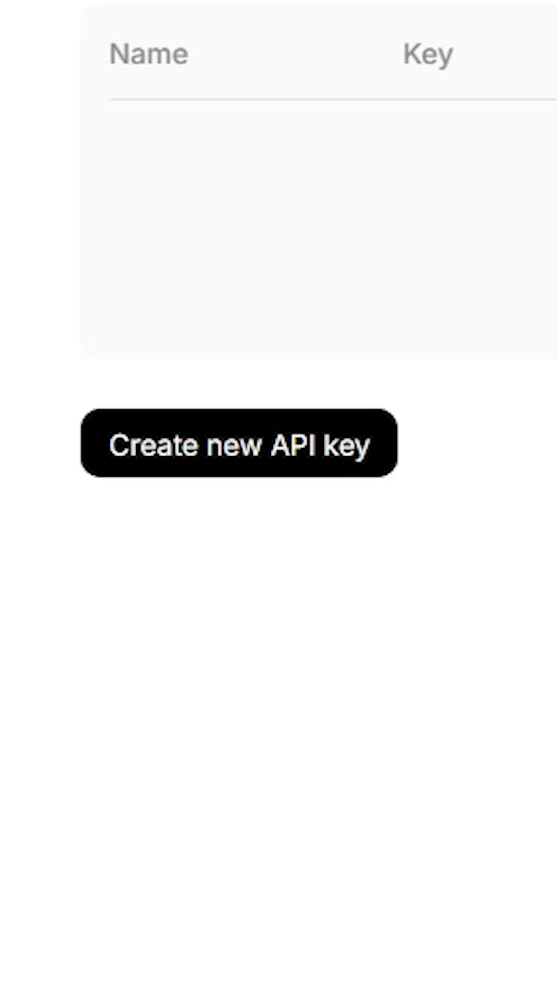
pyautogui.moveTo(227, 506)
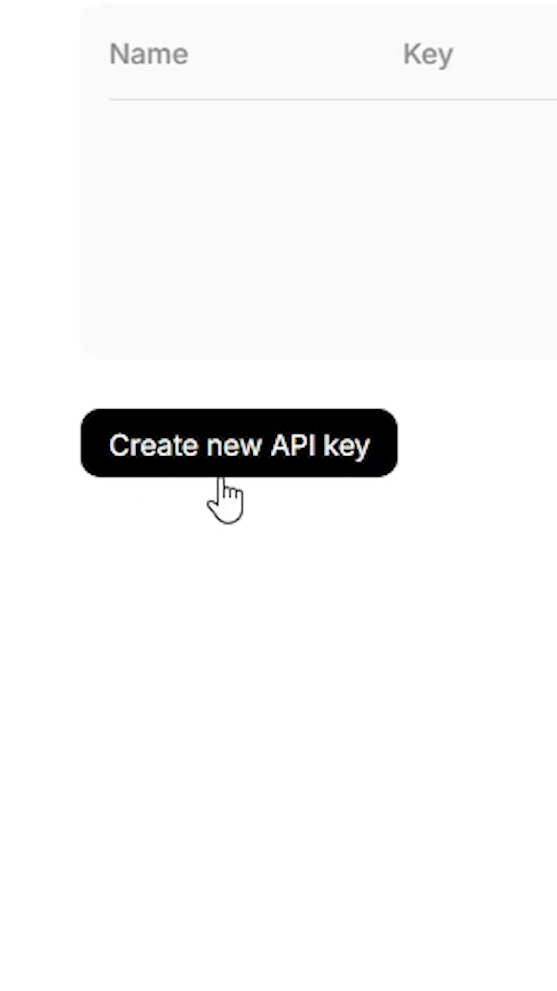
pyautogui.click(238, 442)
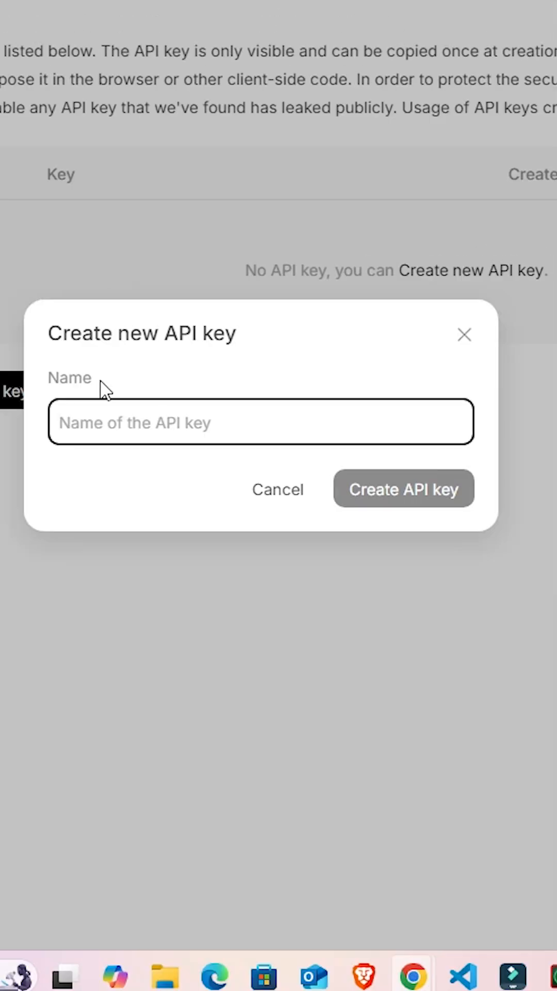
# Name the new API key TEST and create it.
pyautogui.write('T')
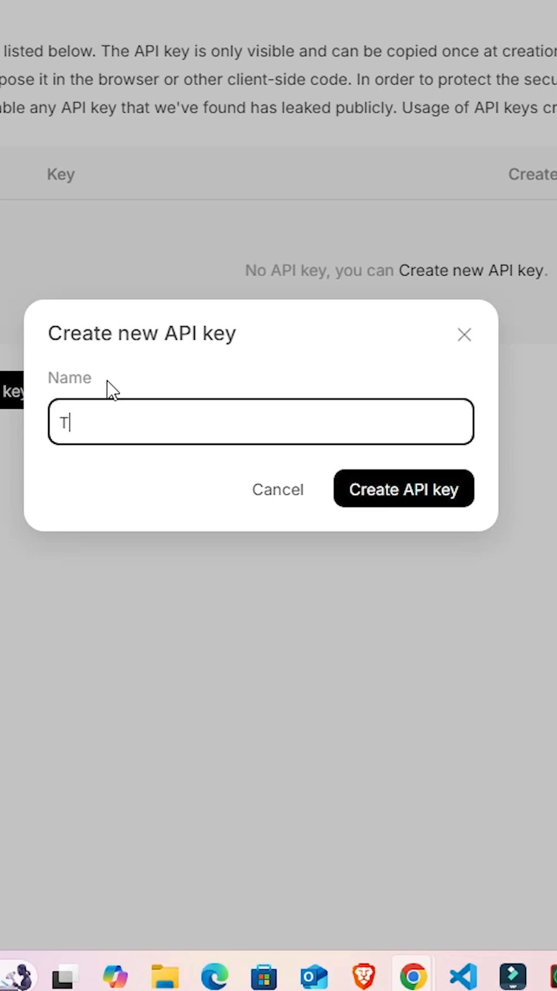
pyautogui.write('EST')
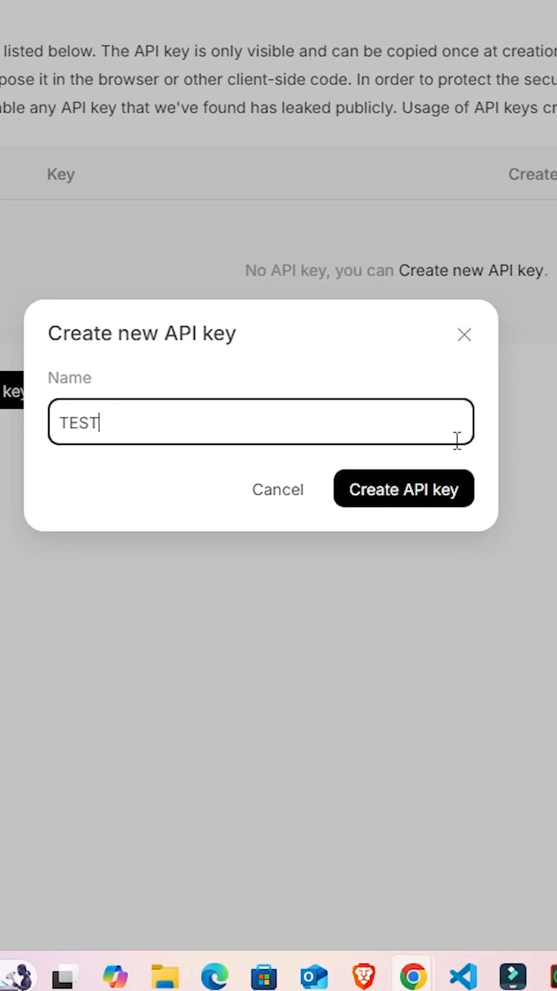
pyautogui.moveTo(435, 512)
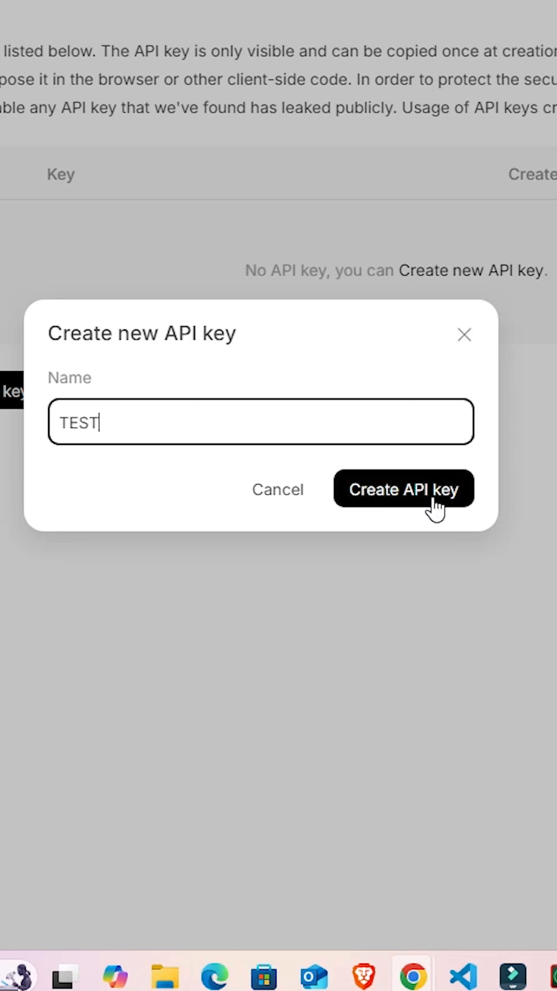
pyautogui.click(403, 488)
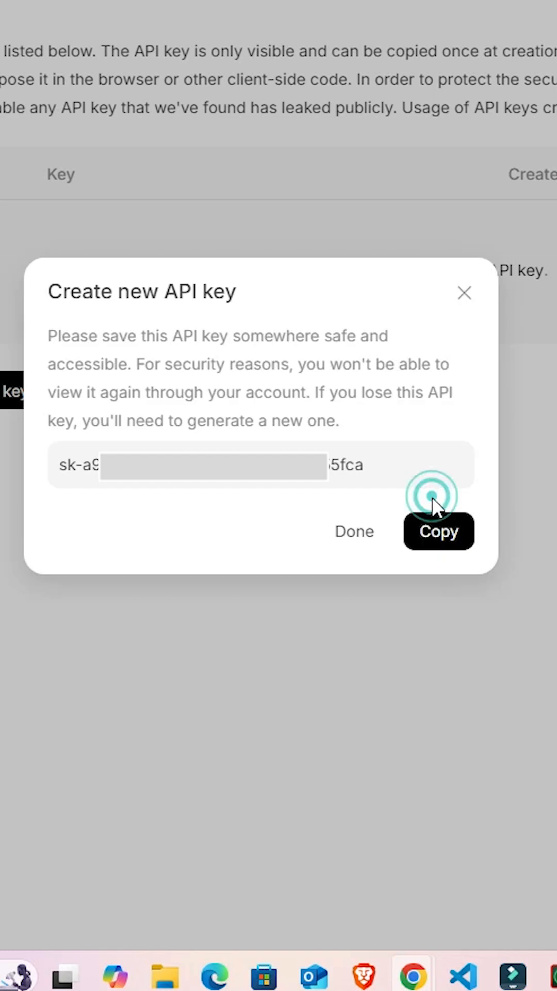
# Copy the TEST key's one-time secret to the clipboard (twice).
pyautogui.click(437, 531)
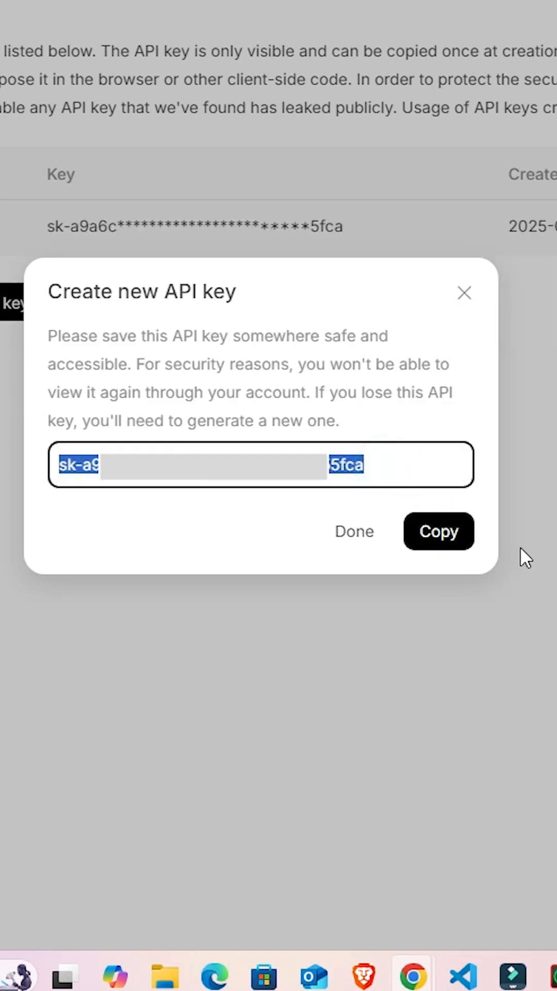
pyautogui.click(439, 531)
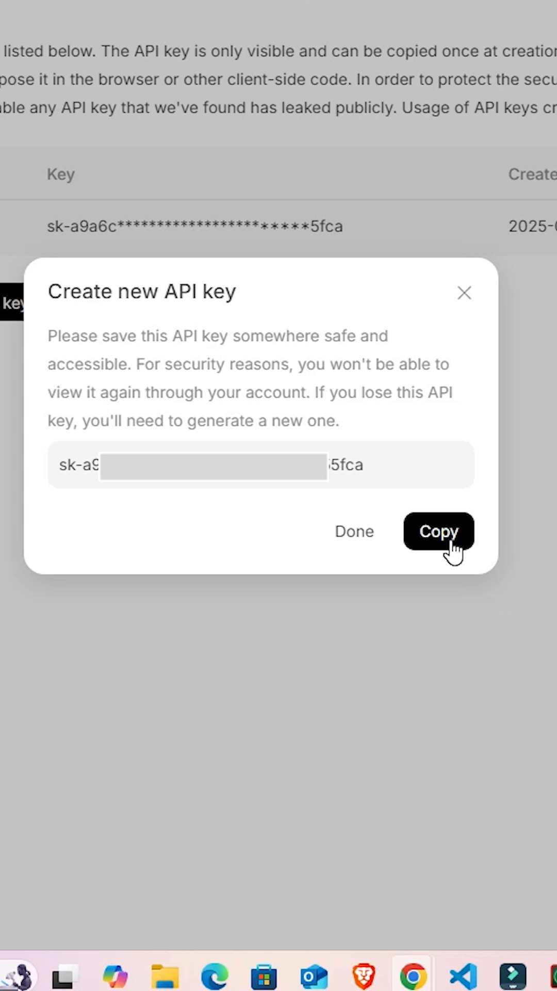
pyautogui.moveTo(443, 556)
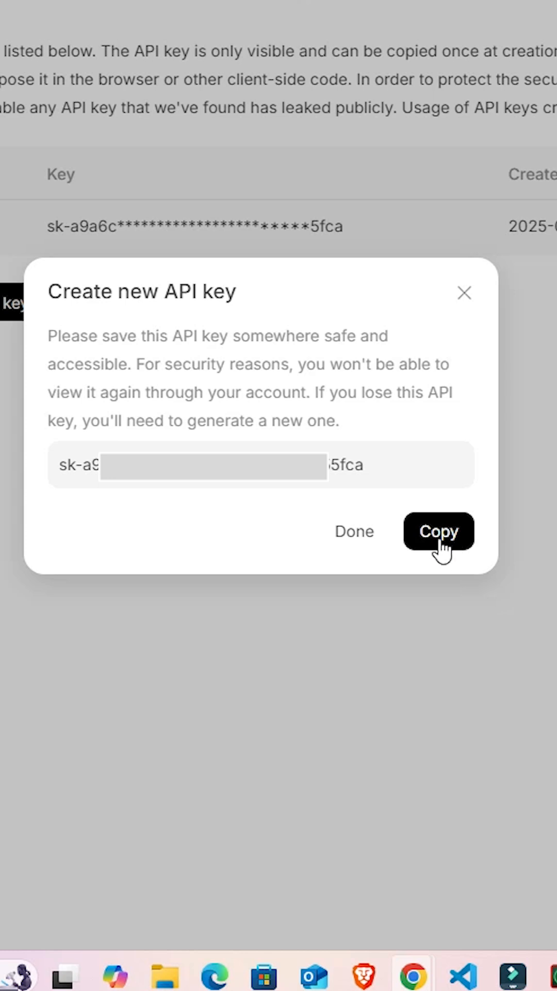
pyautogui.moveTo(384, 563)
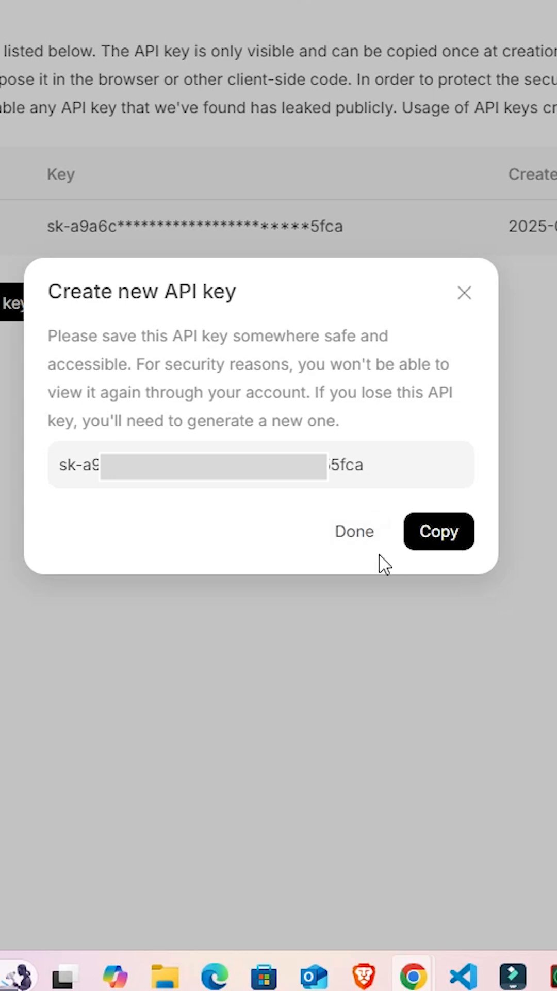
pyautogui.moveTo(354, 531)
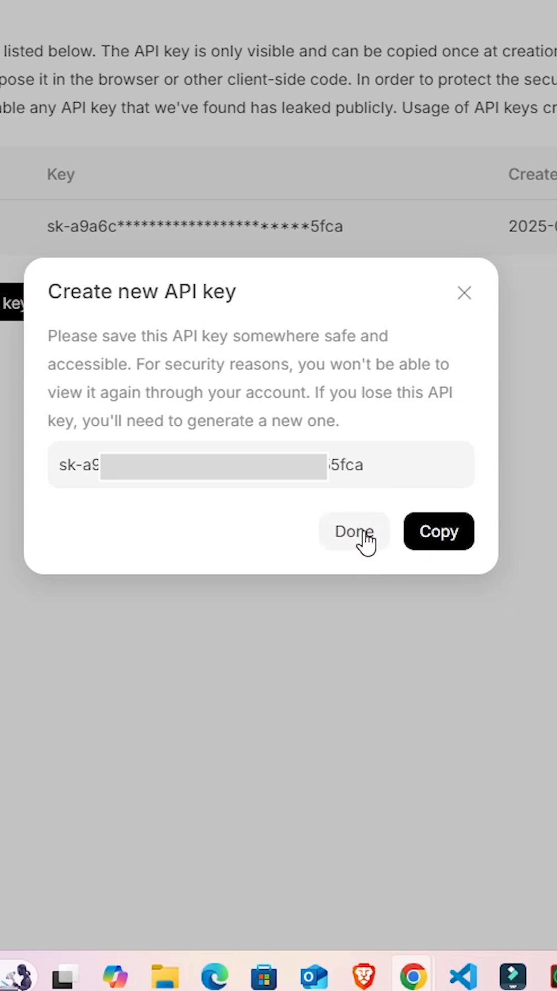
# Close the new key notice and view the Usage page showing a $0.00 balance.
pyautogui.click(354, 531)
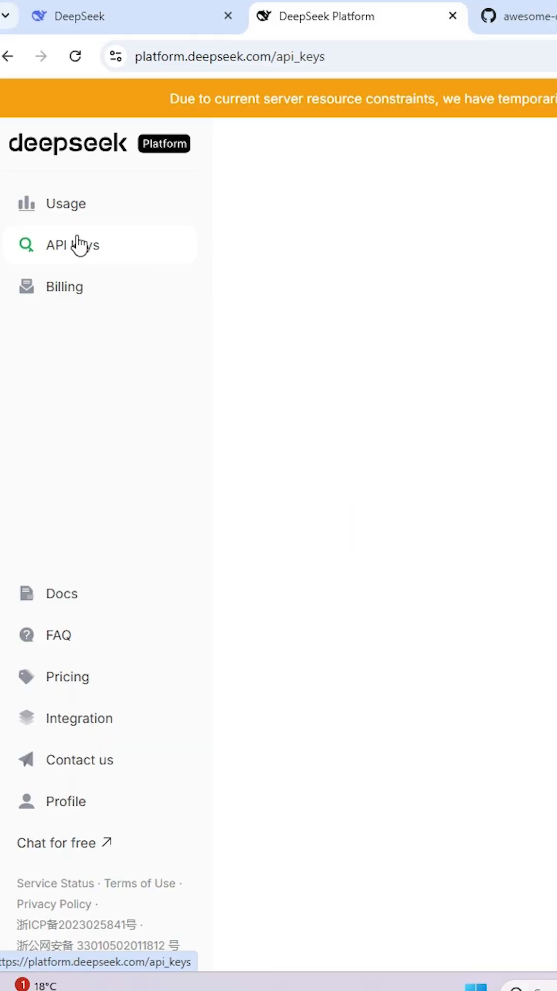
pyautogui.moveTo(77, 224)
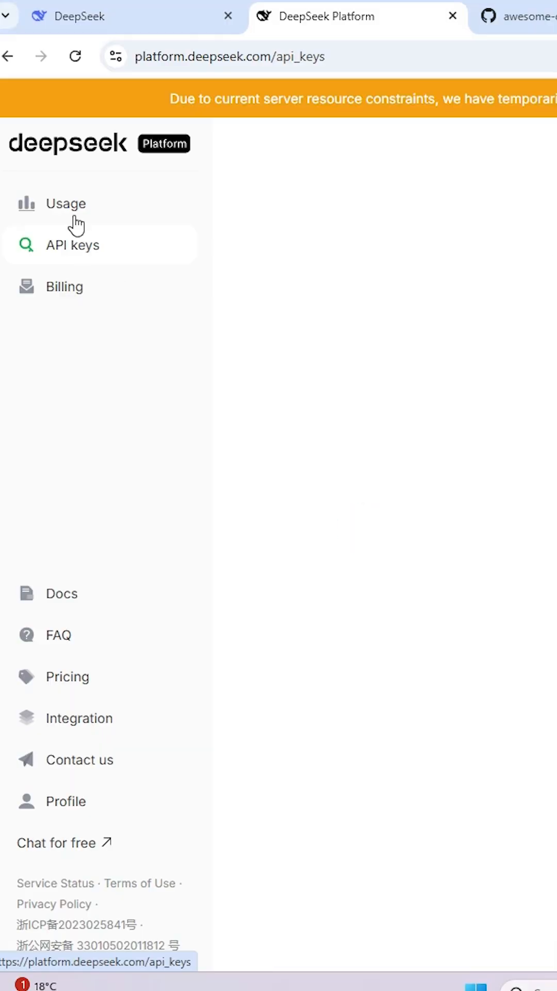
pyautogui.click(65, 203)
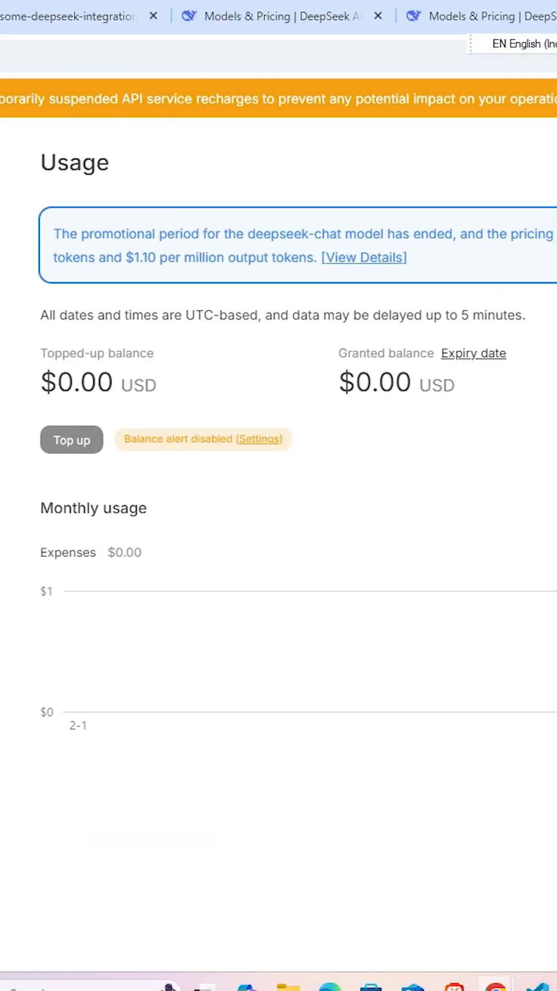